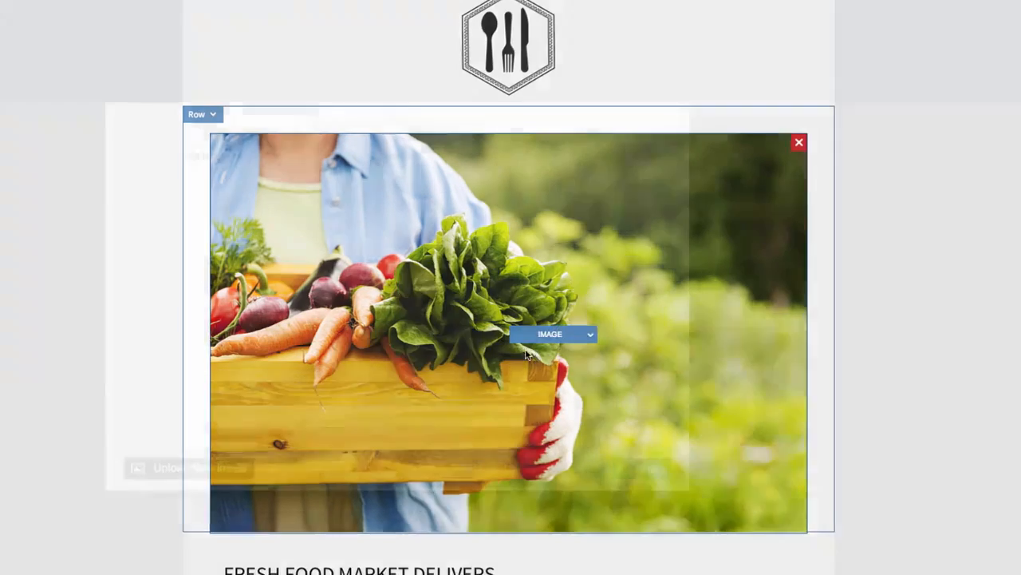
Browse the image gallery without changing the photo, then rewrite the tagline about fresh vegetable delivery
{"action": "left_click", "coordinate": [550, 334]}
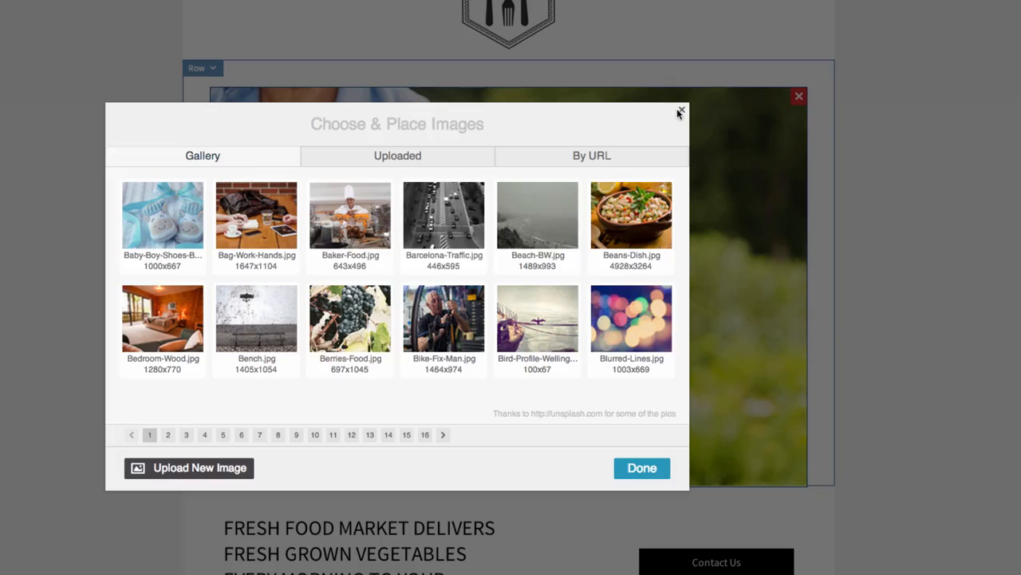
{"action": "mouse_move", "coordinate": [682, 110]}
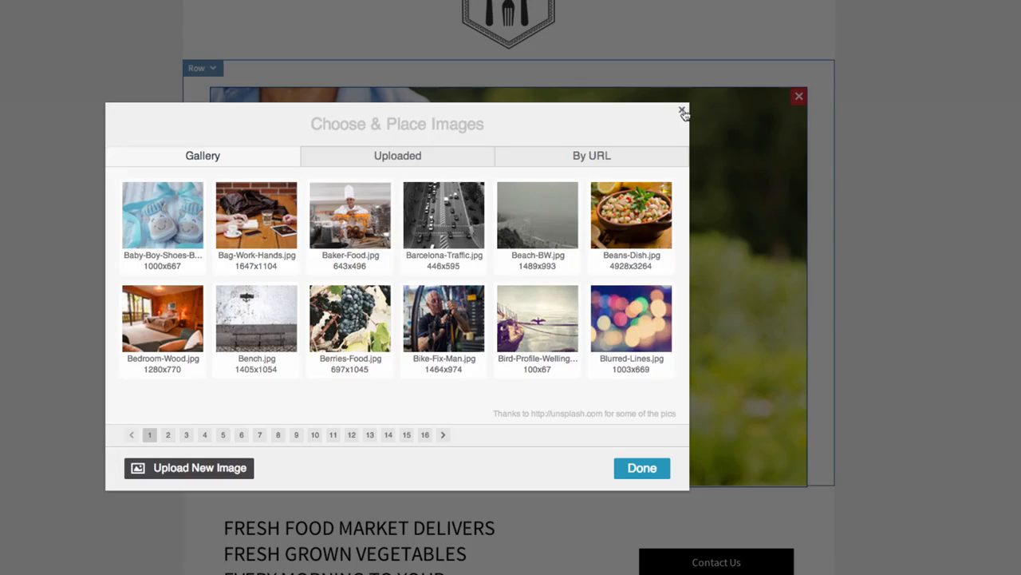
{"action": "left_click", "coordinate": [683, 110]}
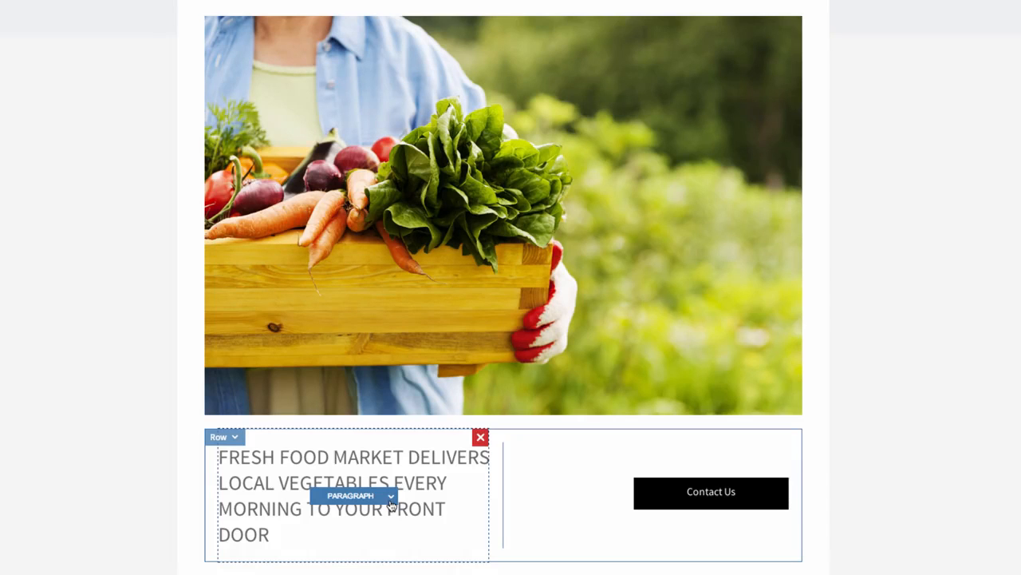
{"action": "left_click", "coordinate": [390, 496]}
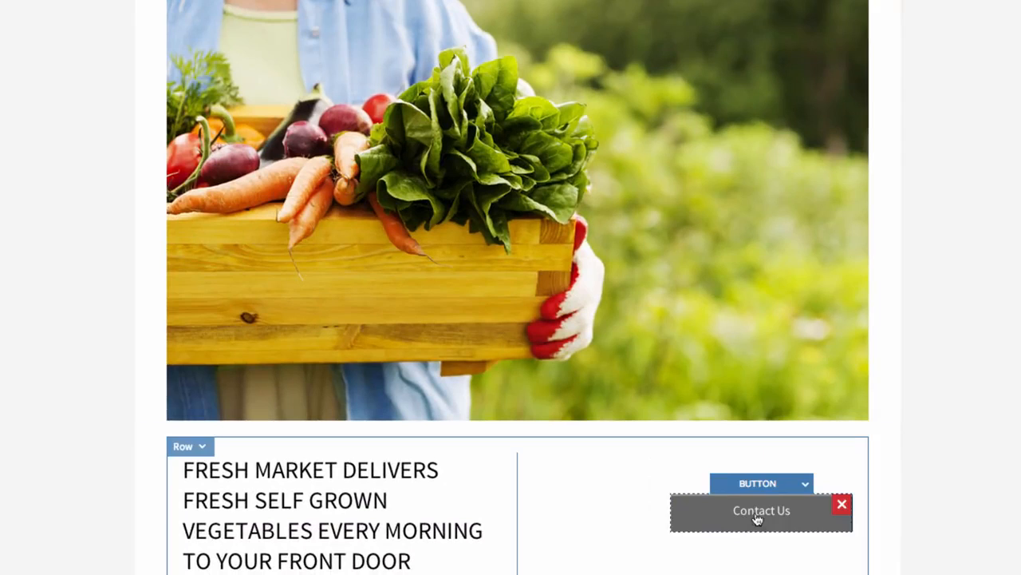
Unhide the Contact Us button via its options menu, confirming the Unhide prompt
{"action": "left_click", "coordinate": [805, 484]}
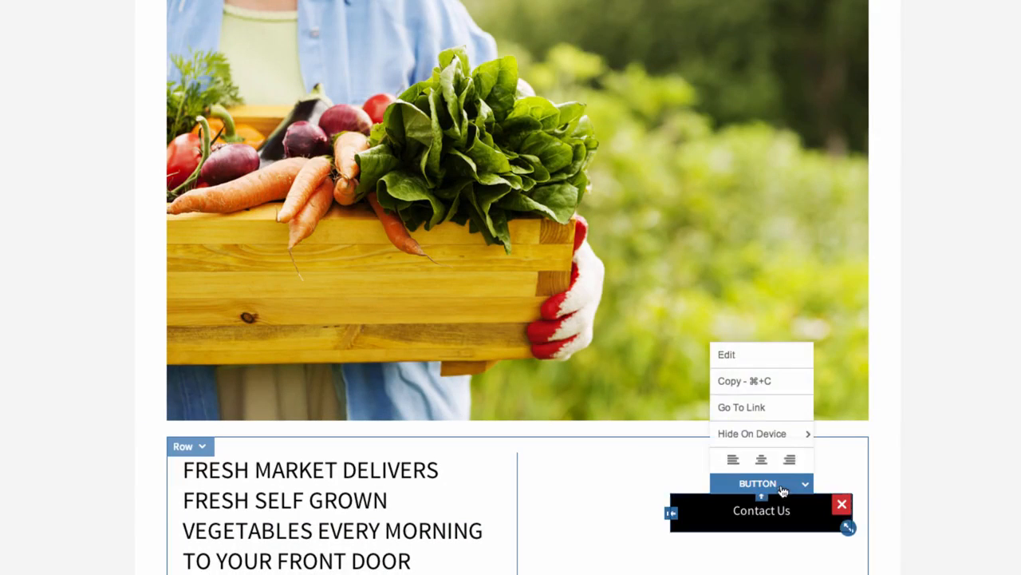
{"action": "mouse_move", "coordinate": [752, 434]}
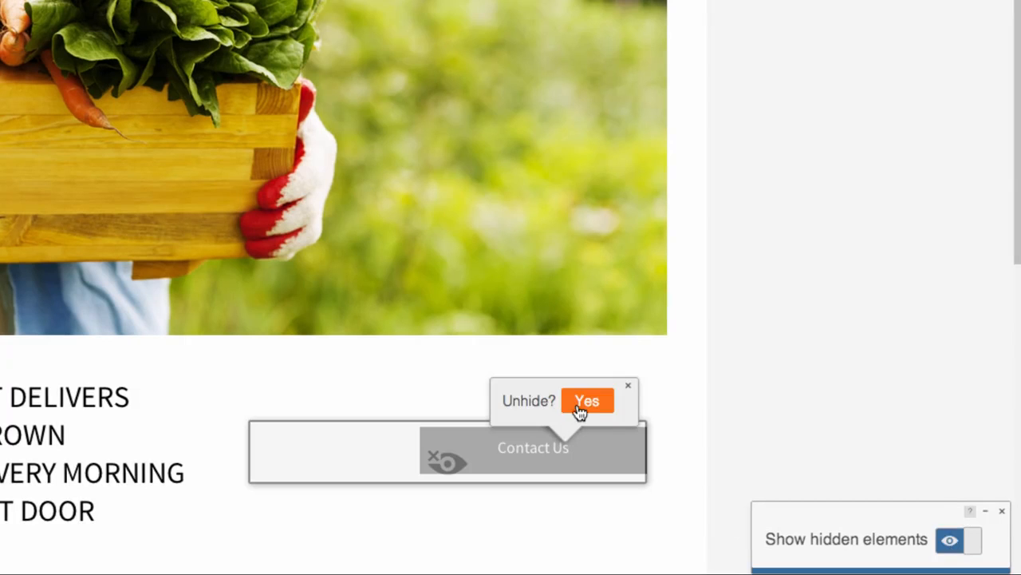
{"action": "left_click", "coordinate": [587, 399]}
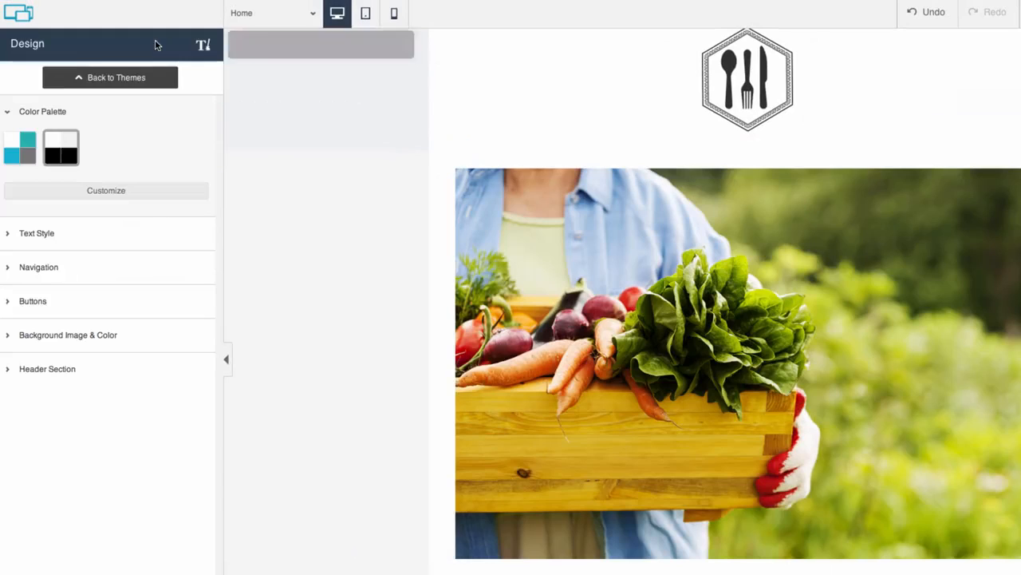
{"action": "mouse_move", "coordinate": [155, 44]}
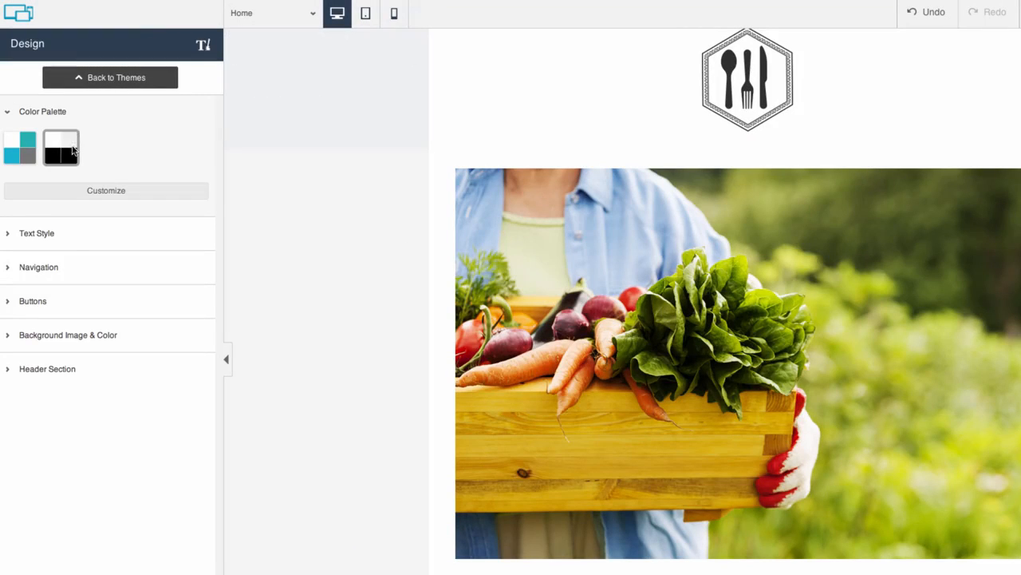
Choose the black-and-white color palette and review the background and header section options
{"action": "left_click", "coordinate": [36, 233]}
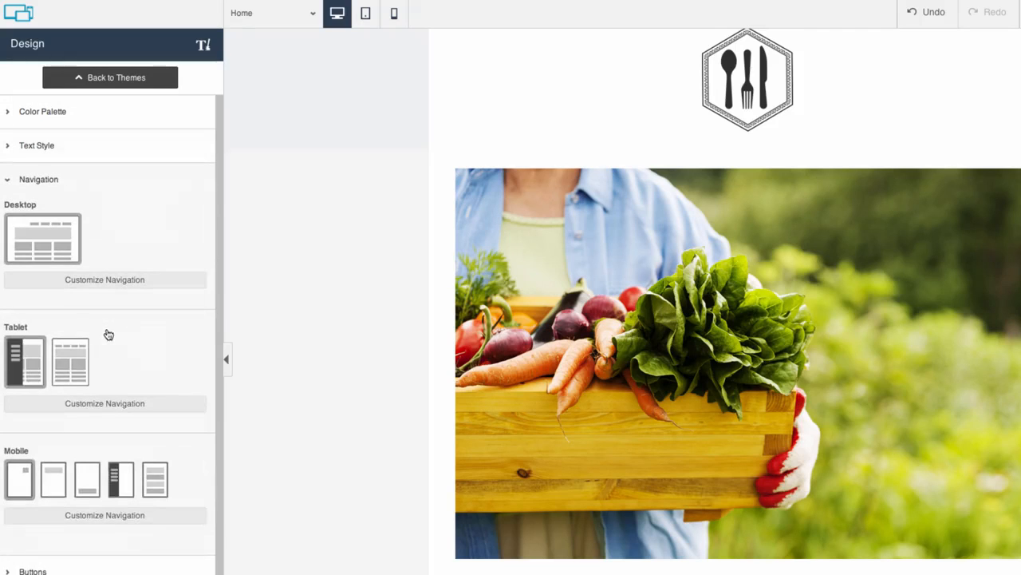
{"action": "left_click", "coordinate": [33, 213]}
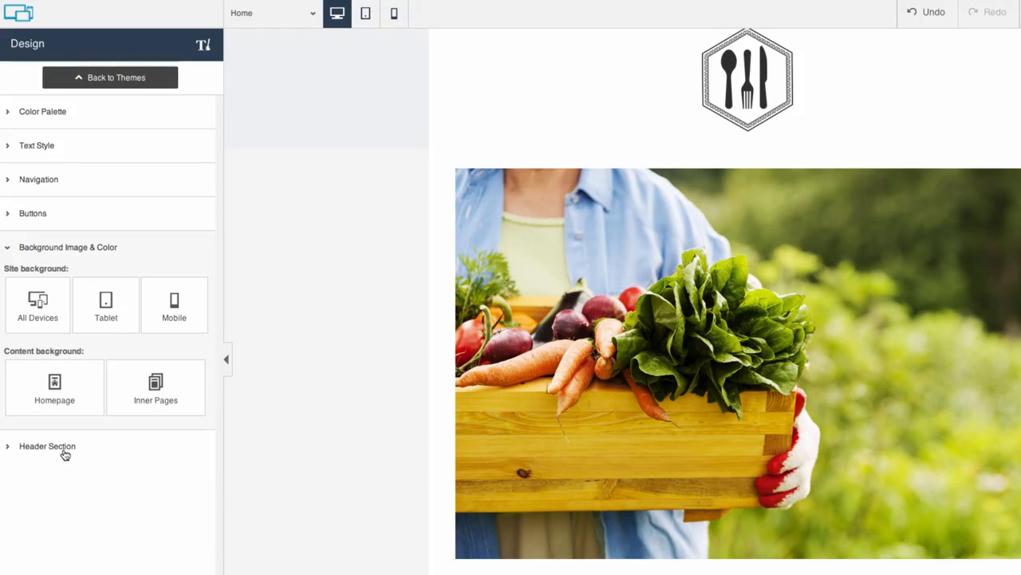
{"action": "left_click", "coordinate": [46, 445]}
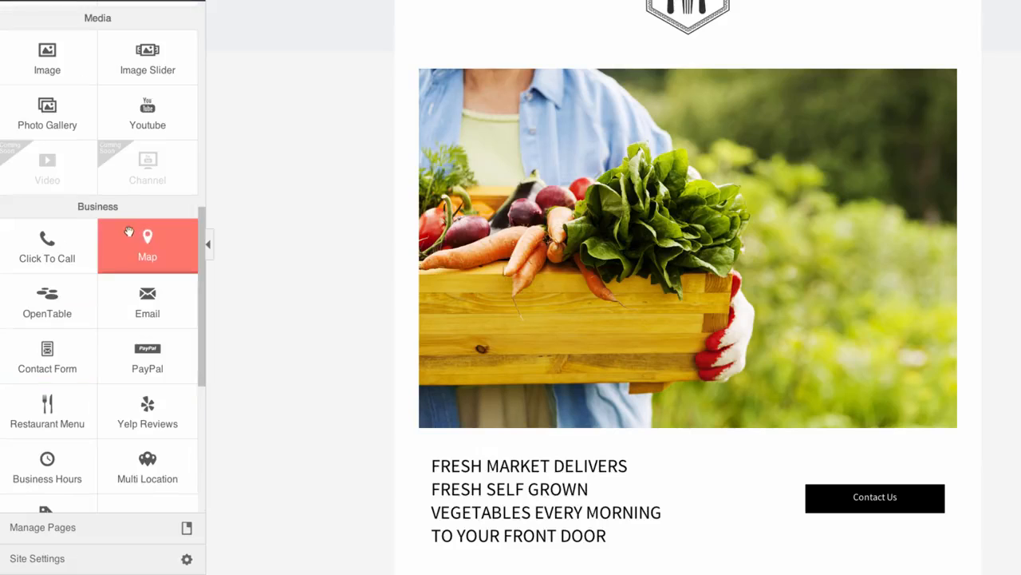
Drag an element from the library onto the page and select the Contact Us button
{"action": "left_click_drag", "start_coordinate": [47, 355], "coordinate": [475, 431]}
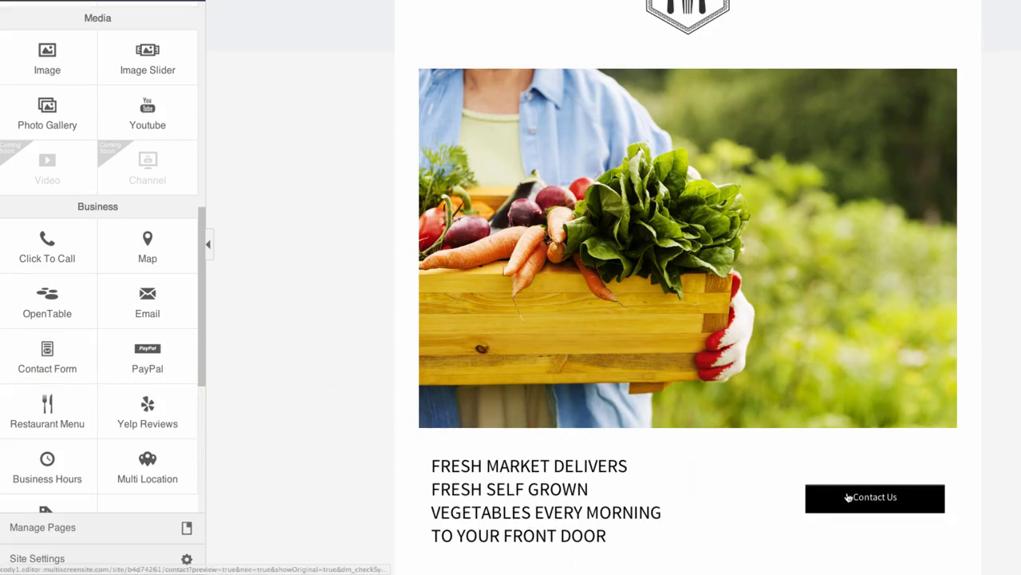
{"action": "left_click", "coordinate": [875, 497]}
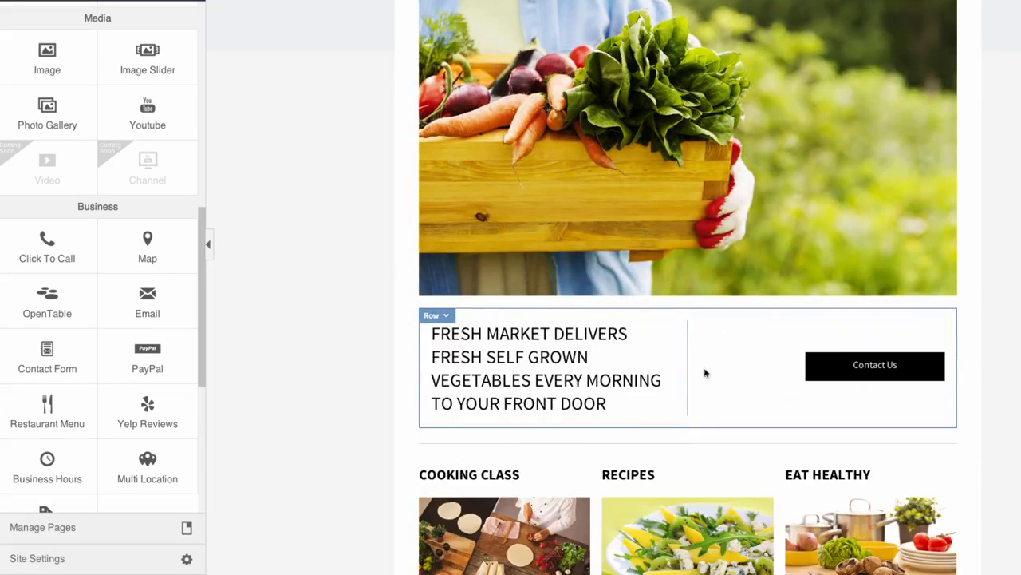
Preview the Gallery page from the page list, then return to the Home page
{"action": "left_click", "coordinate": [42, 527]}
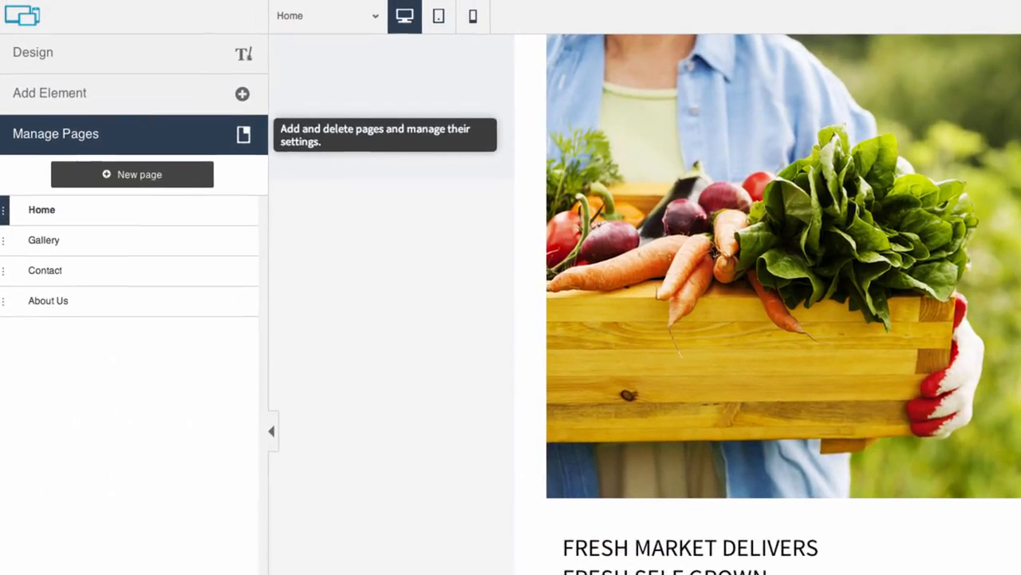
{"action": "mouse_move", "coordinate": [147, 328]}
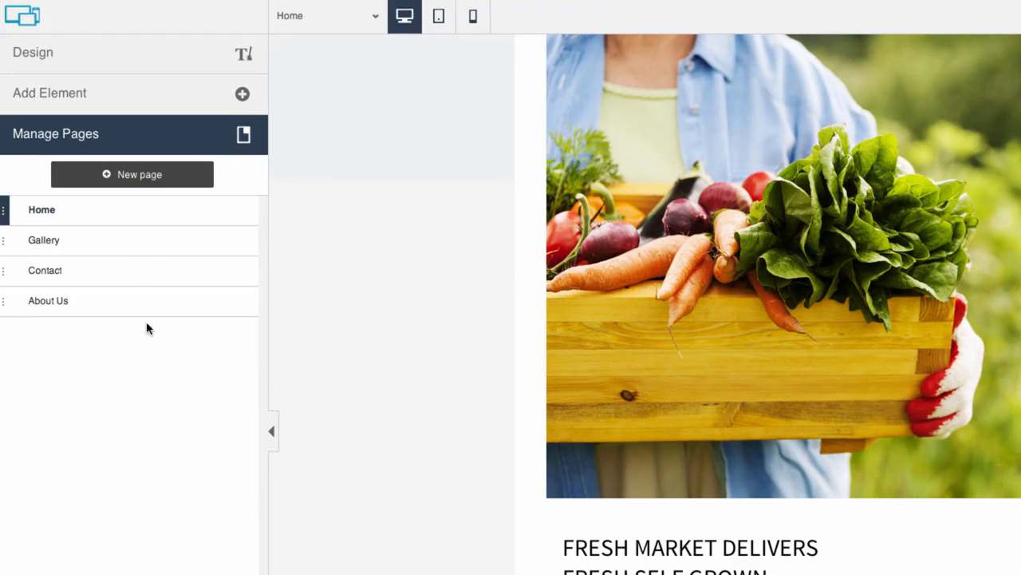
{"action": "left_click", "coordinate": [44, 240]}
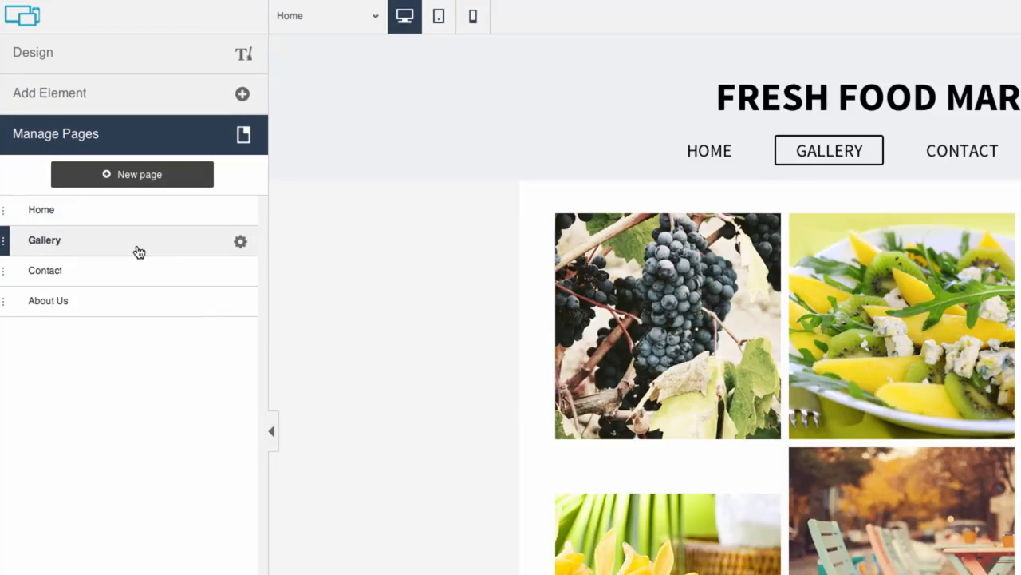
{"action": "left_click", "coordinate": [41, 209]}
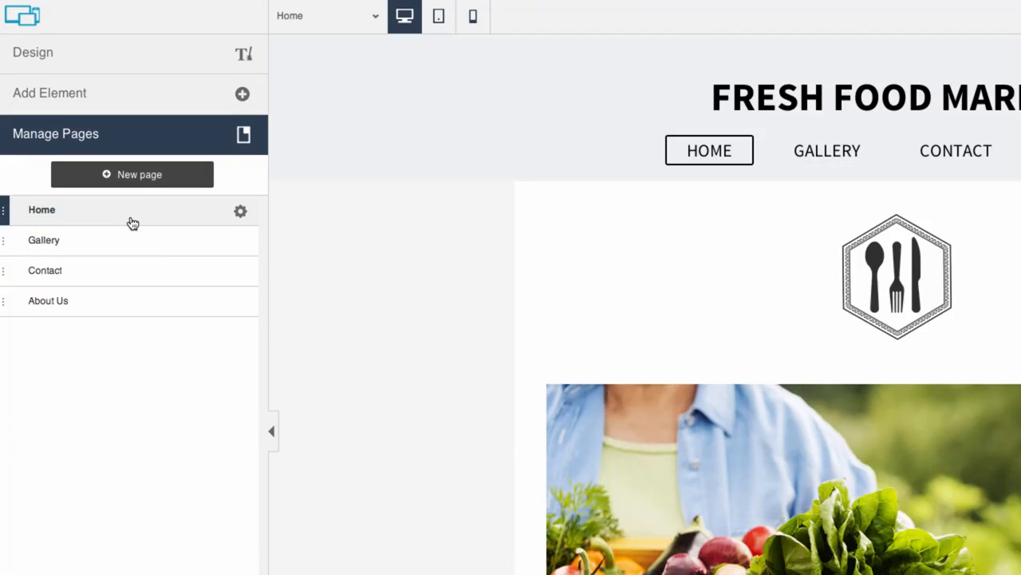
Start a new page and switch to importing one from an existing site by URL
{"action": "left_click", "coordinate": [131, 174]}
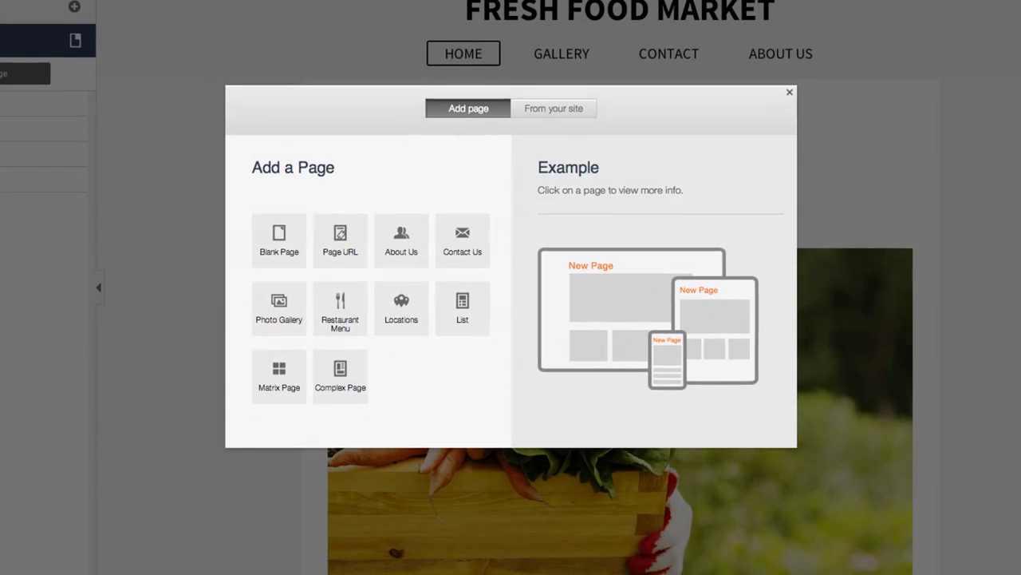
{"action": "mouse_move", "coordinate": [234, 183]}
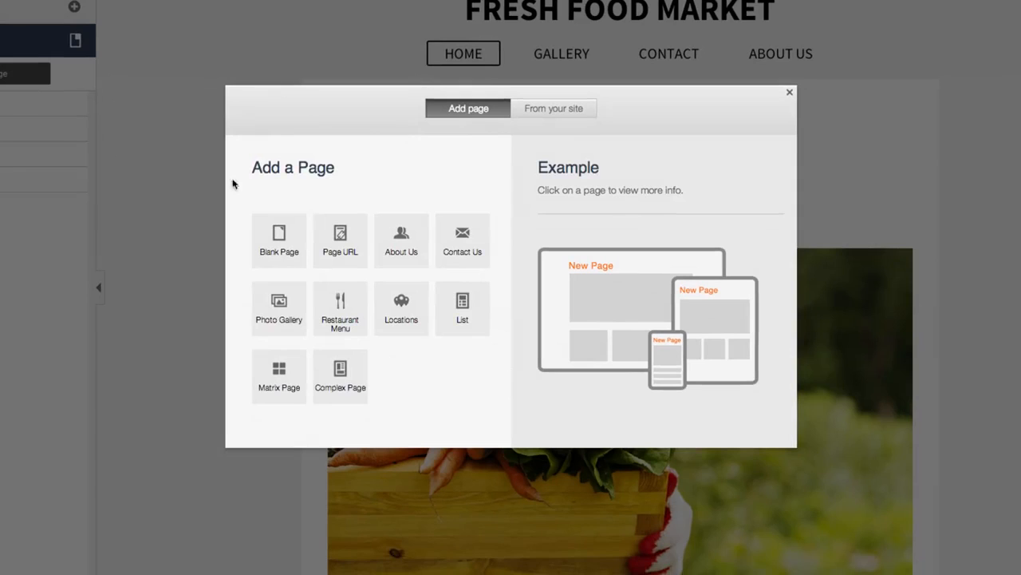
{"action": "mouse_move", "coordinate": [357, 202]}
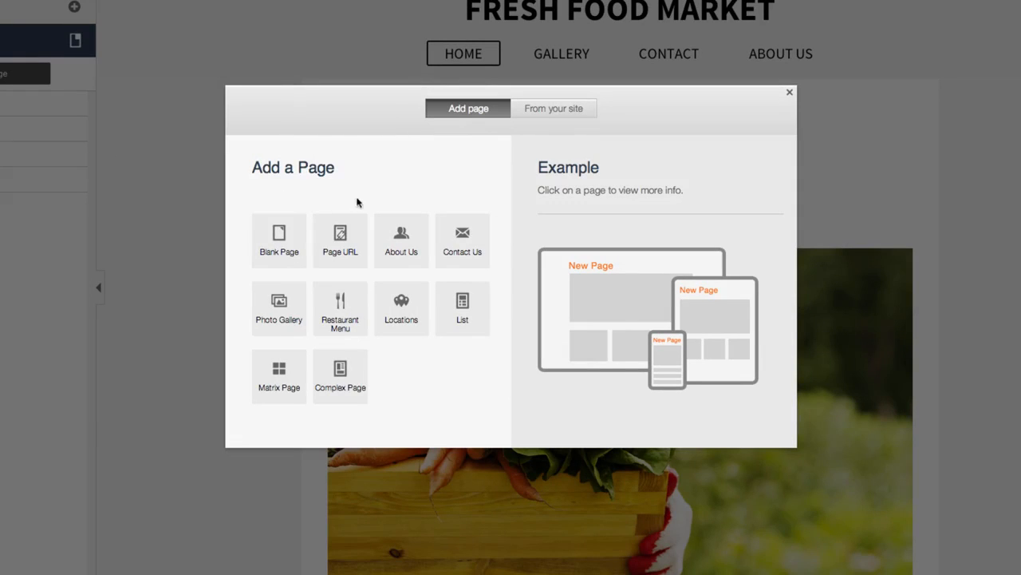
{"action": "left_click", "coordinate": [553, 108]}
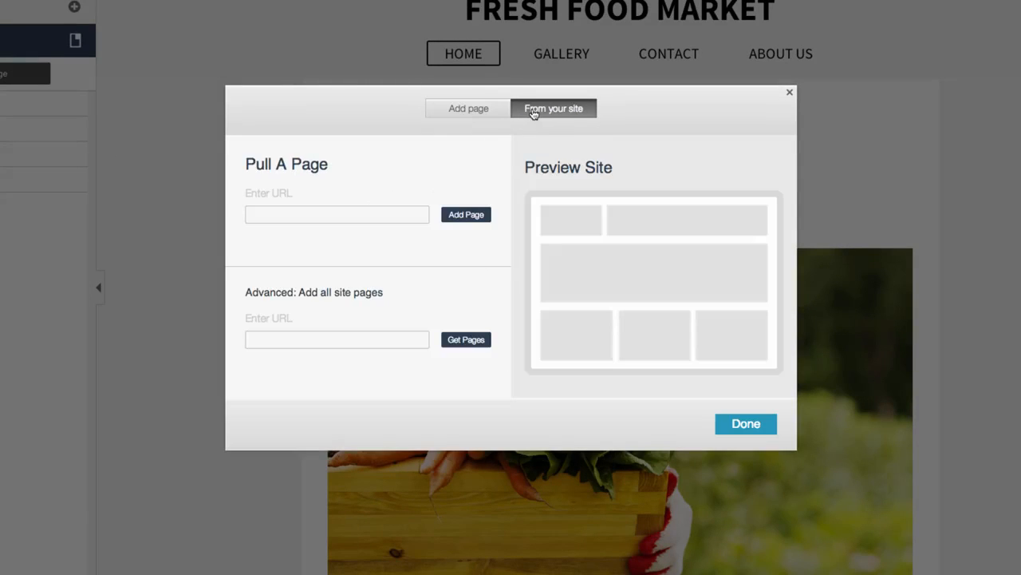
{"action": "mouse_move", "coordinate": [729, 102]}
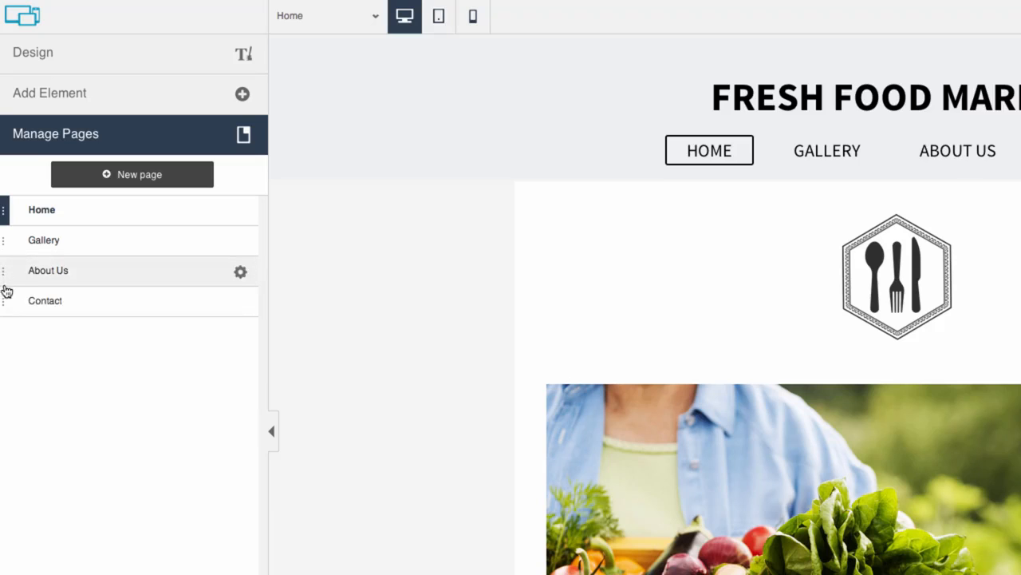
{"action": "mouse_move", "coordinate": [8, 303]}
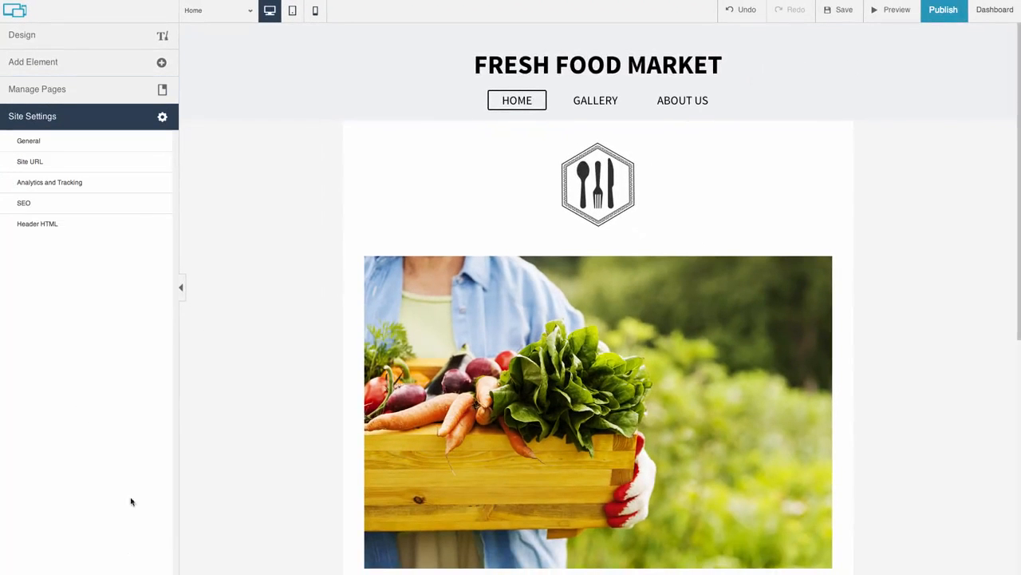
Review the Site URL and Analytics and Tracking settings, ending on the SEO settings
{"action": "left_click", "coordinate": [29, 161]}
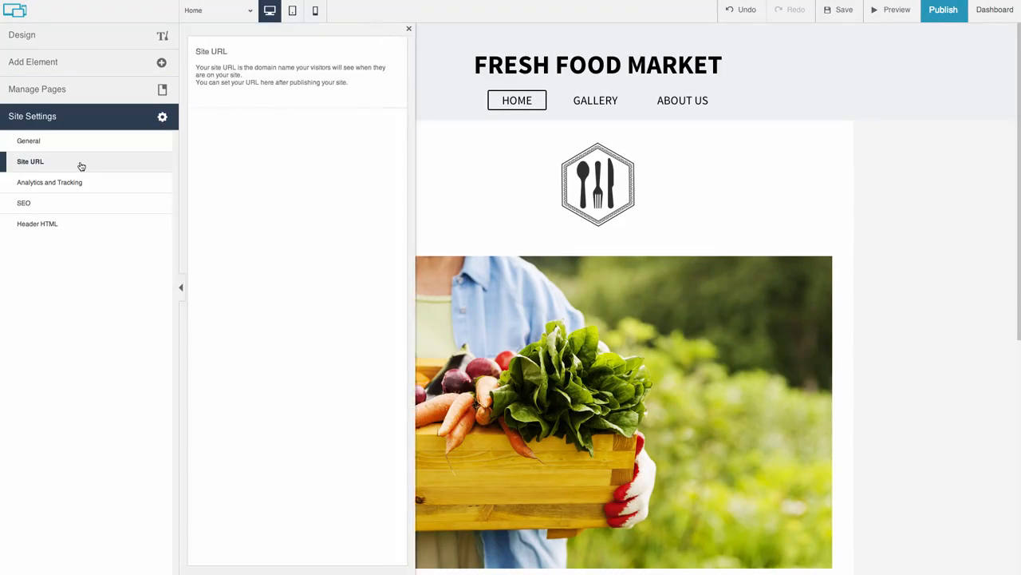
{"action": "left_click", "coordinate": [50, 182]}
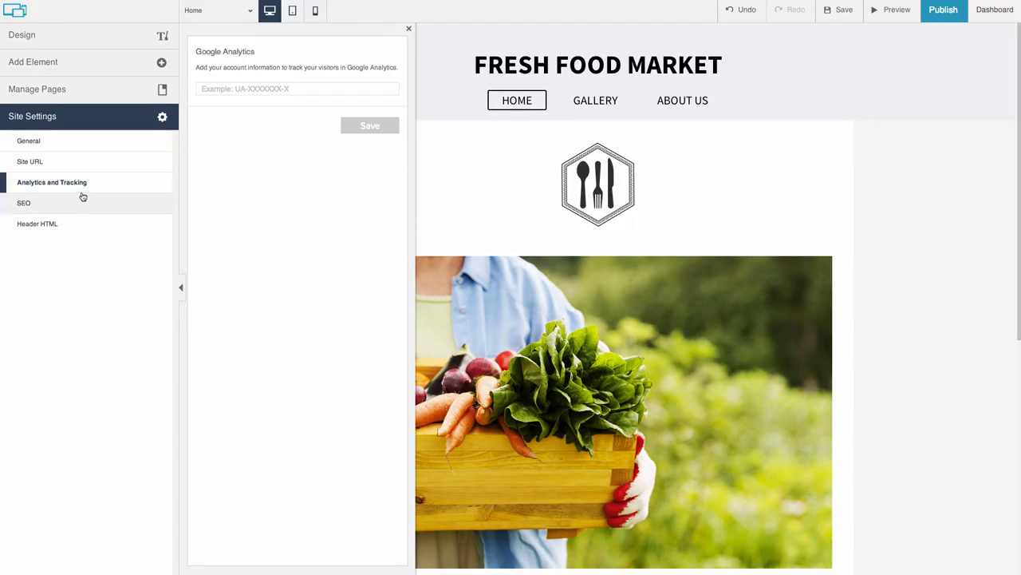
{"action": "left_click", "coordinate": [24, 203]}
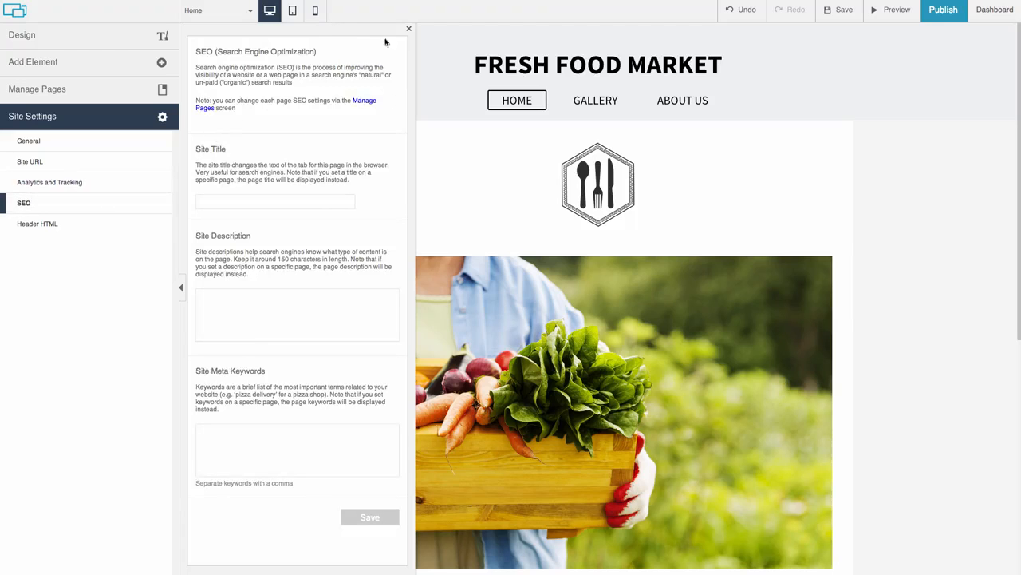